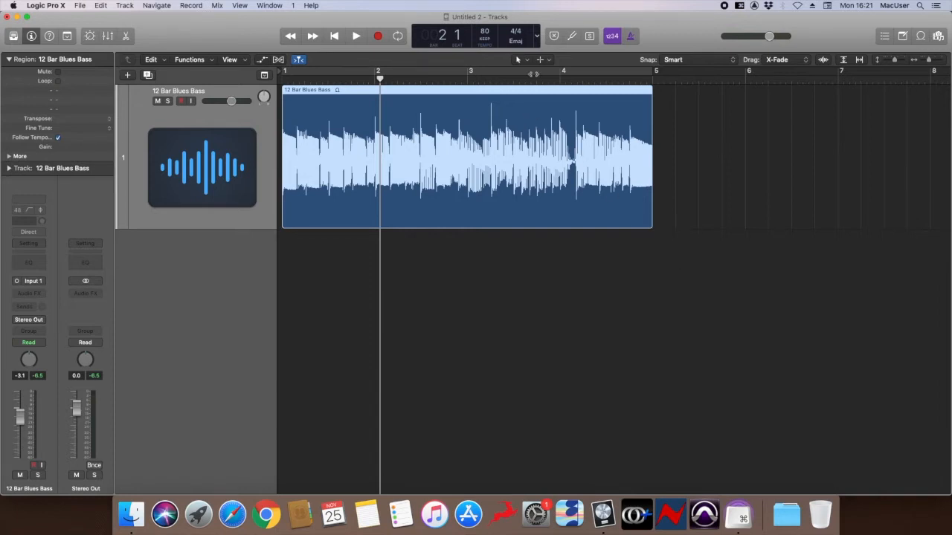
pyautogui.moveTo(549, 64)
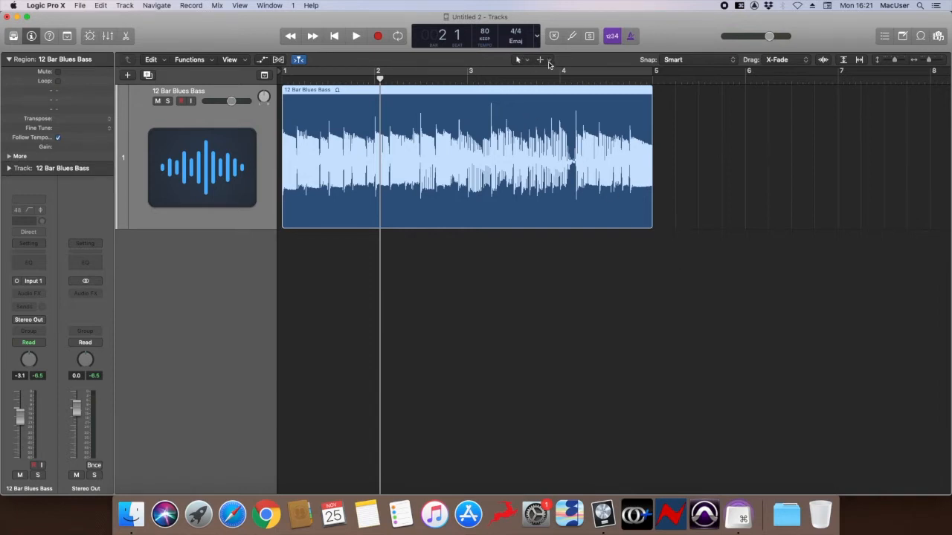
pyautogui.moveTo(540, 61)
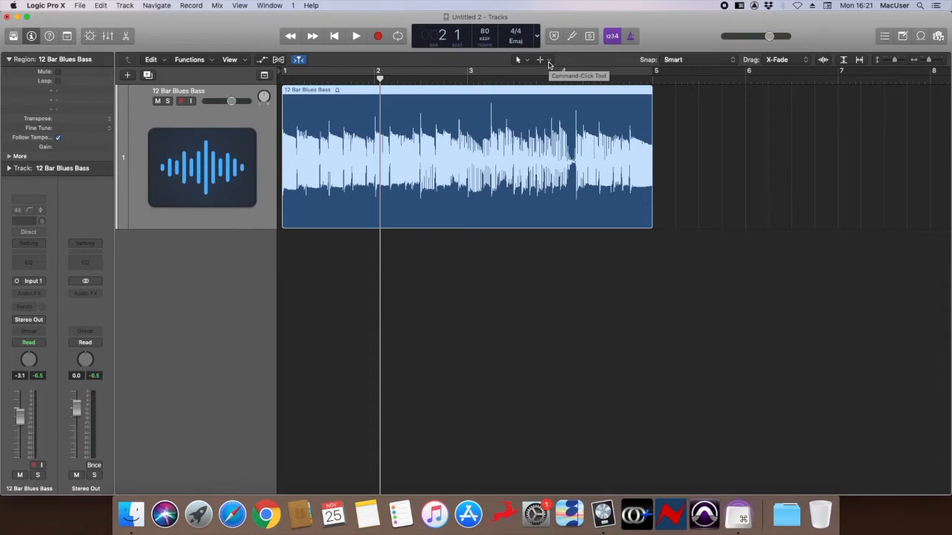
pyautogui.moveTo(533, 104)
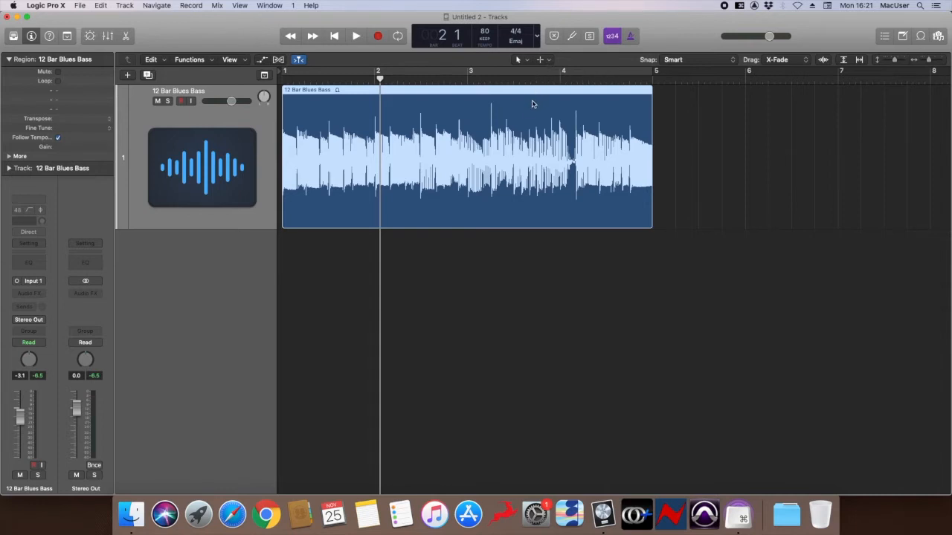
pyautogui.moveTo(500, 233)
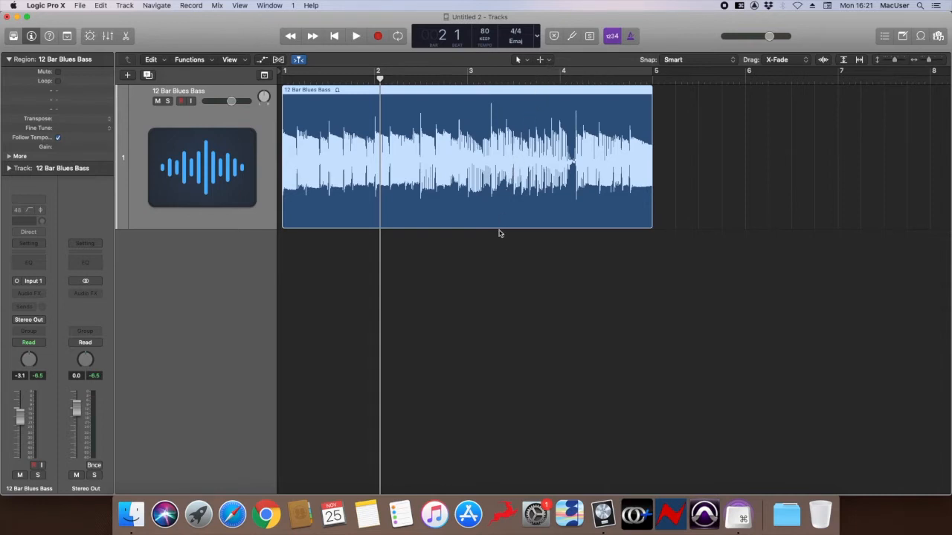
pyautogui.moveTo(497, 278)
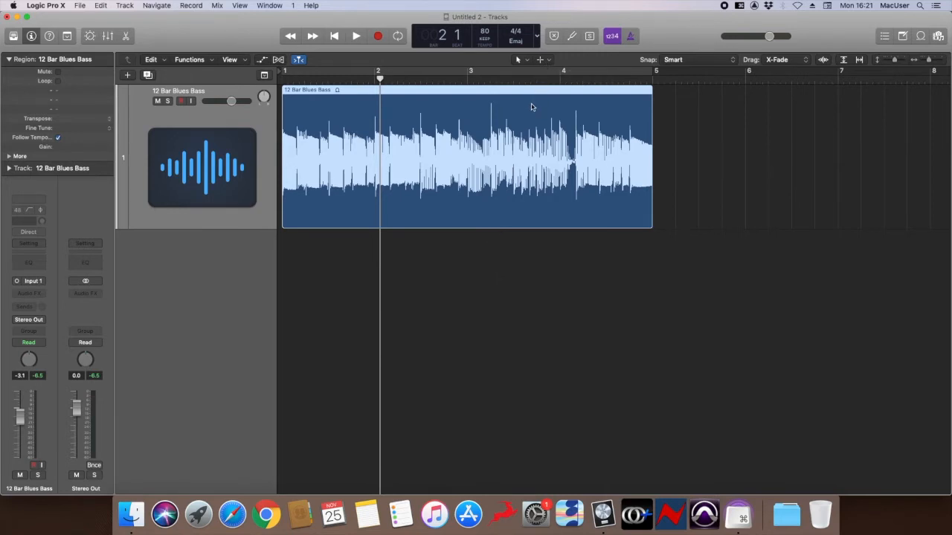
pyautogui.moveTo(499, 234)
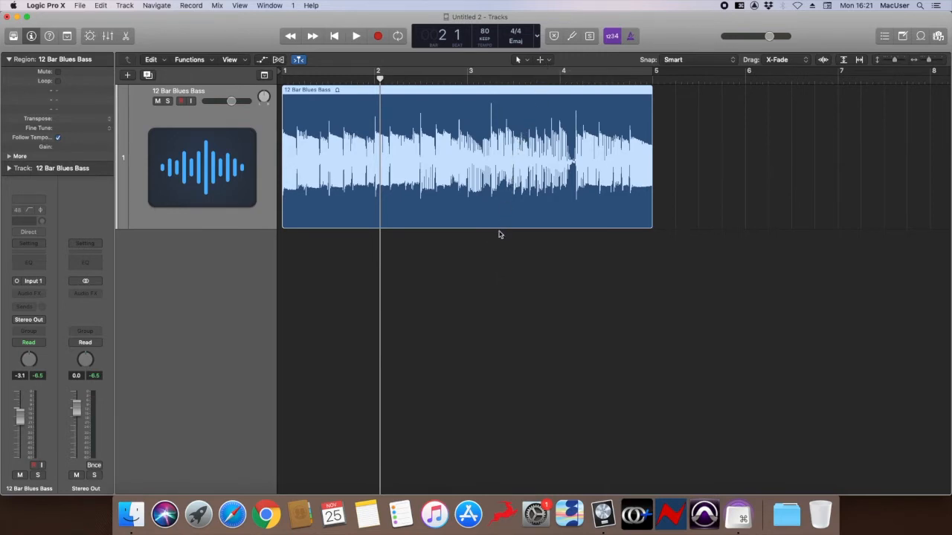
pyautogui.moveTo(497, 278)
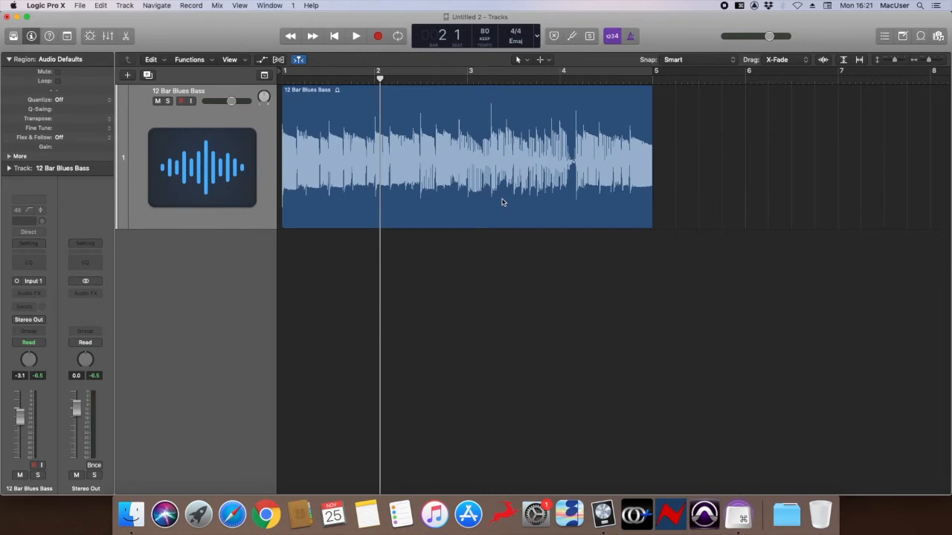
# Select the 12 Bar Blues Bass region and drag its lower-right edge to adjust its length
pyautogui.moveTo(461, 156); pyautogui.dragTo(610, 201)
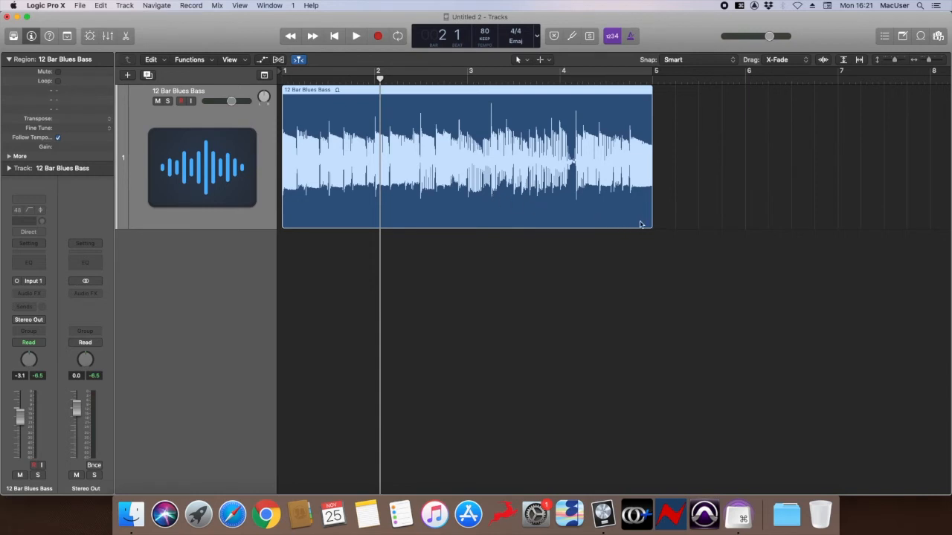
pyautogui.moveTo(653, 216); pyautogui.dragTo(645, 224)
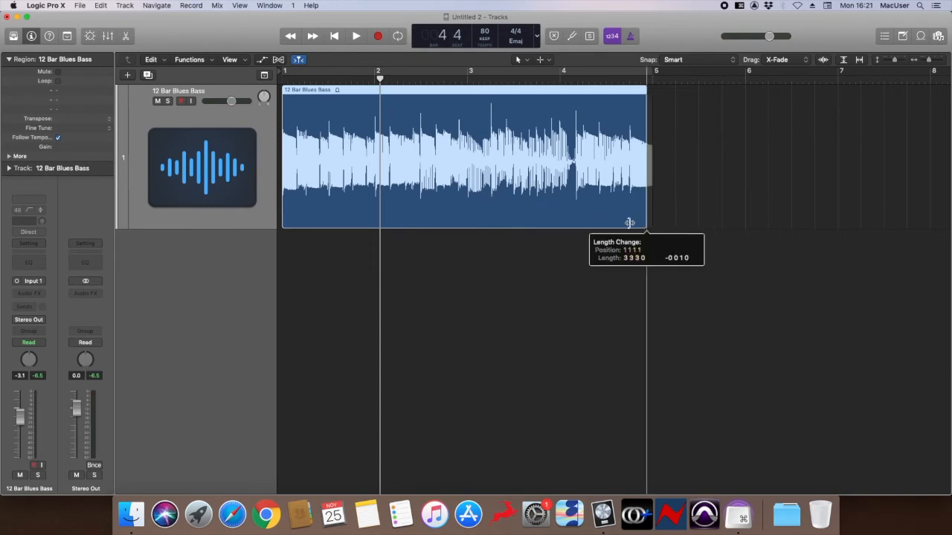
pyautogui.moveTo(631, 223); pyautogui.dragTo(645, 223)
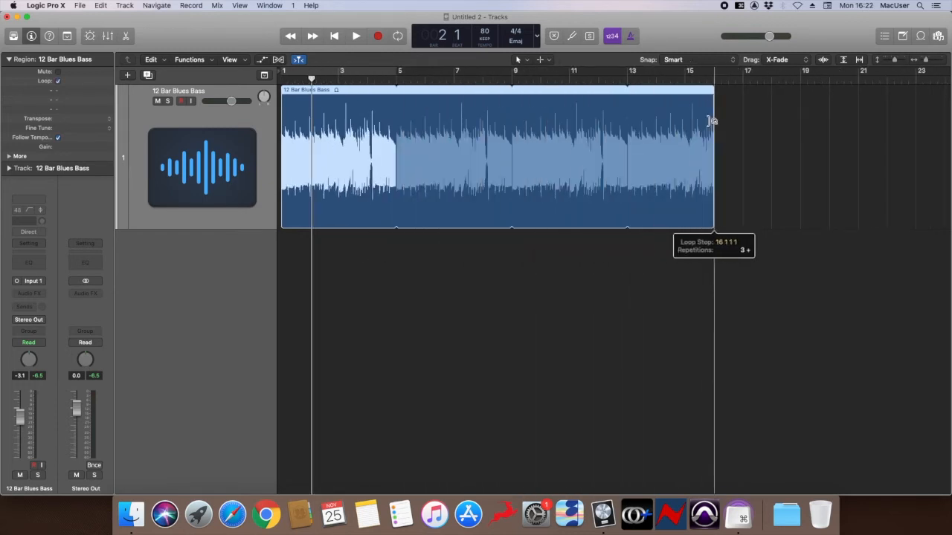
# Loop the 12 Bar Blues Bass region from its upper-right edge out to bar 16
pyautogui.moveTo(712, 121); pyautogui.dragTo(803, 120)
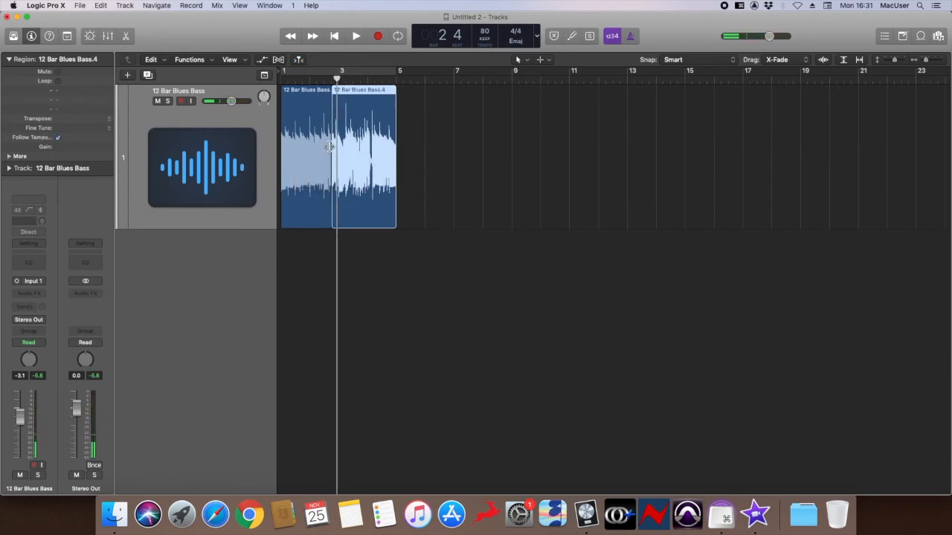
# Drag the 12 Bar Blues Bass.4 piece so it starts at bar 5
pyautogui.moveTo(364, 156); pyautogui.dragTo(428, 156)
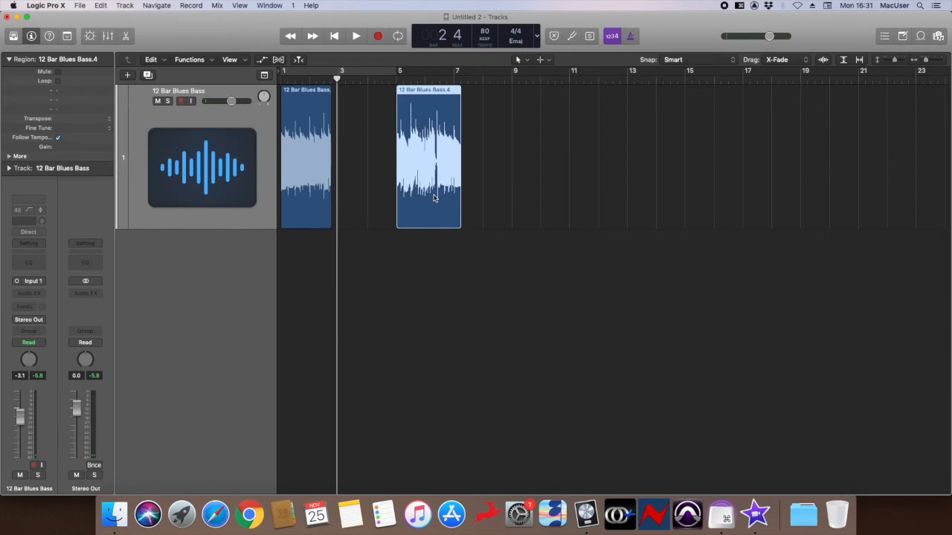